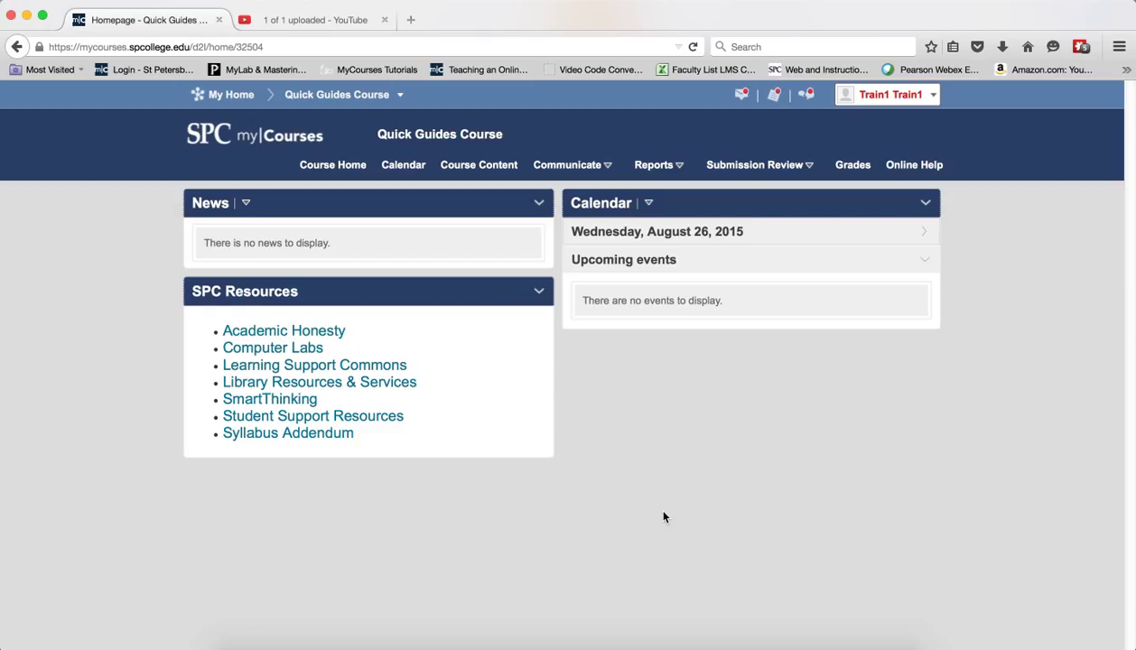
mouse_move(680, 481)
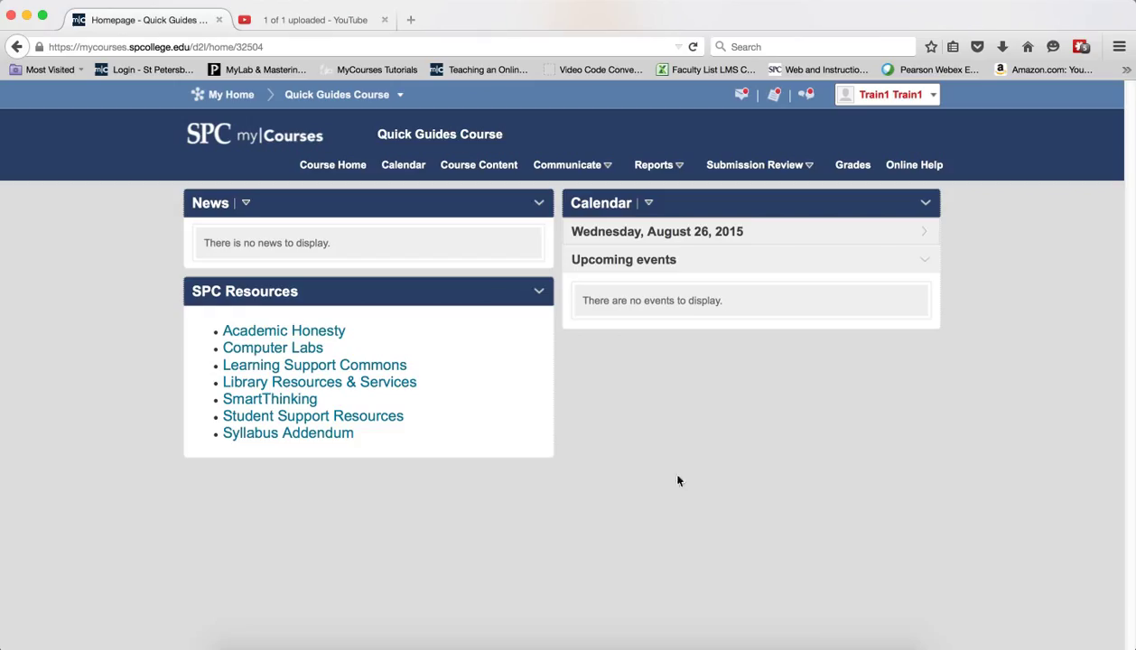
Go to Reports > ePortfolio and show the My Items list
click(656, 164)
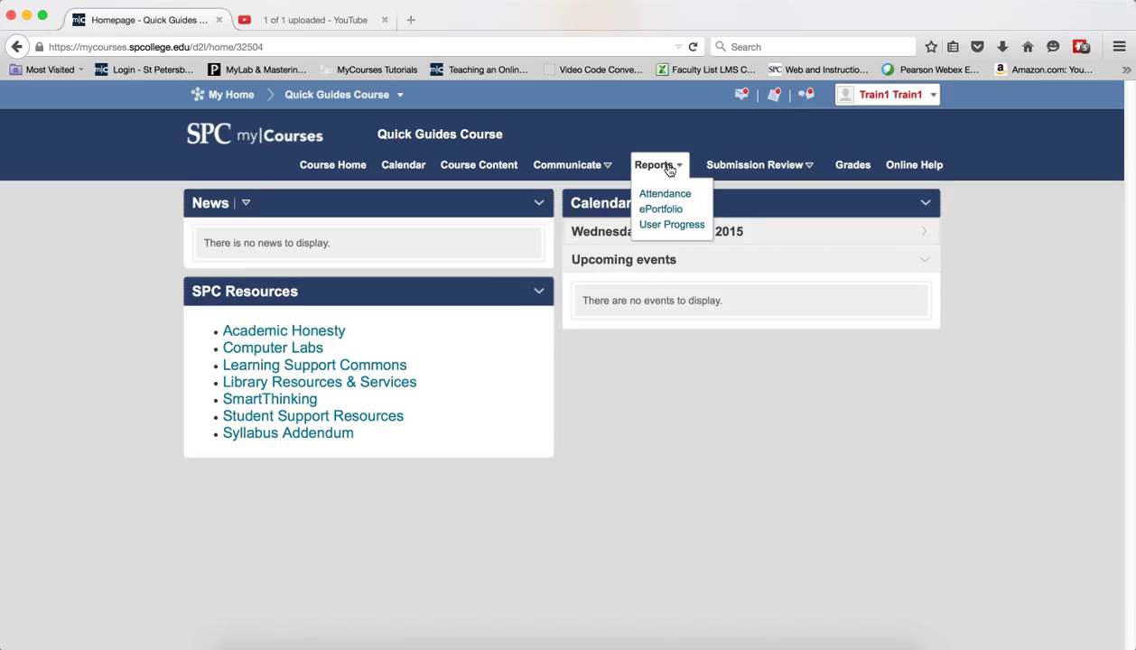
click(661, 208)
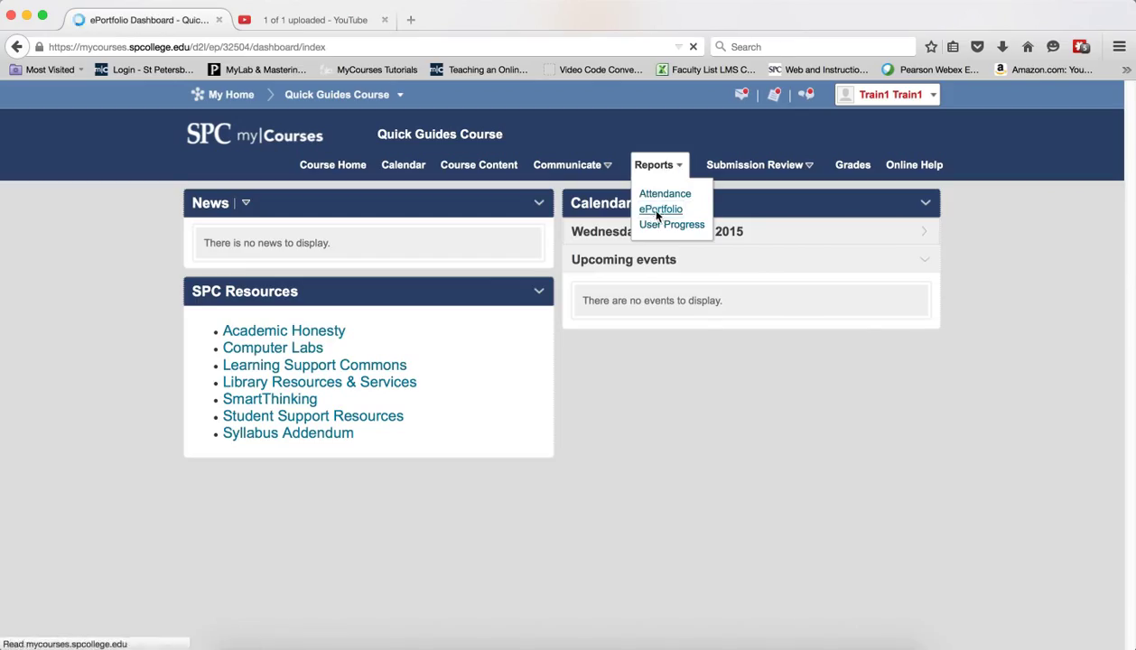
click(661, 209)
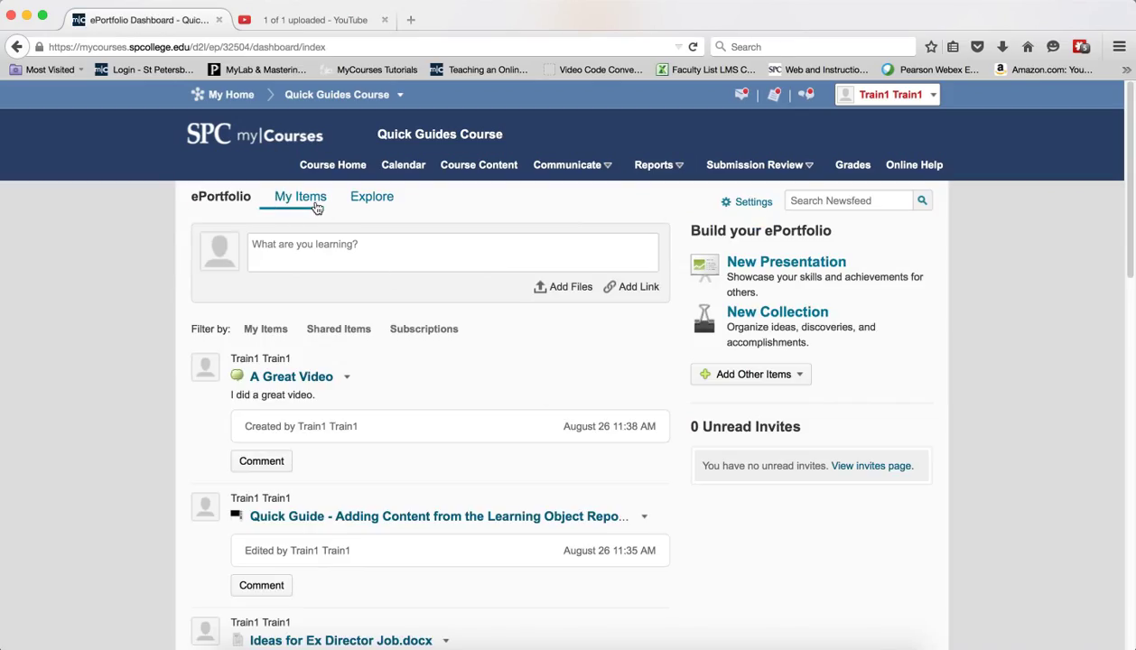
click(300, 196)
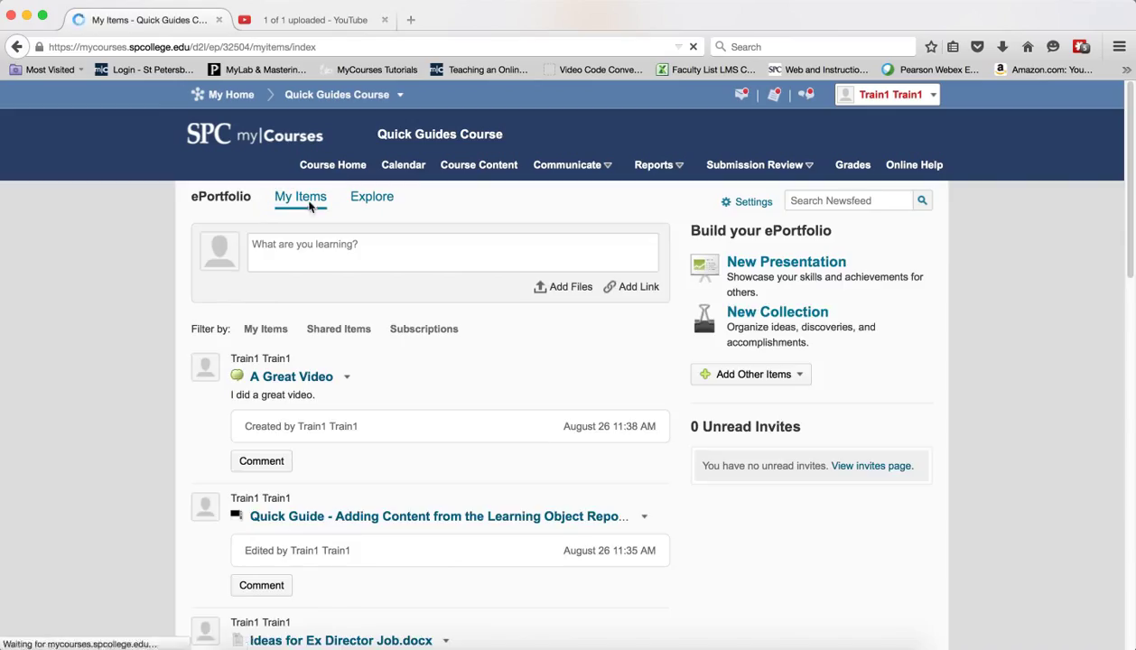
Add a new Web Document item from My Items
click(223, 235)
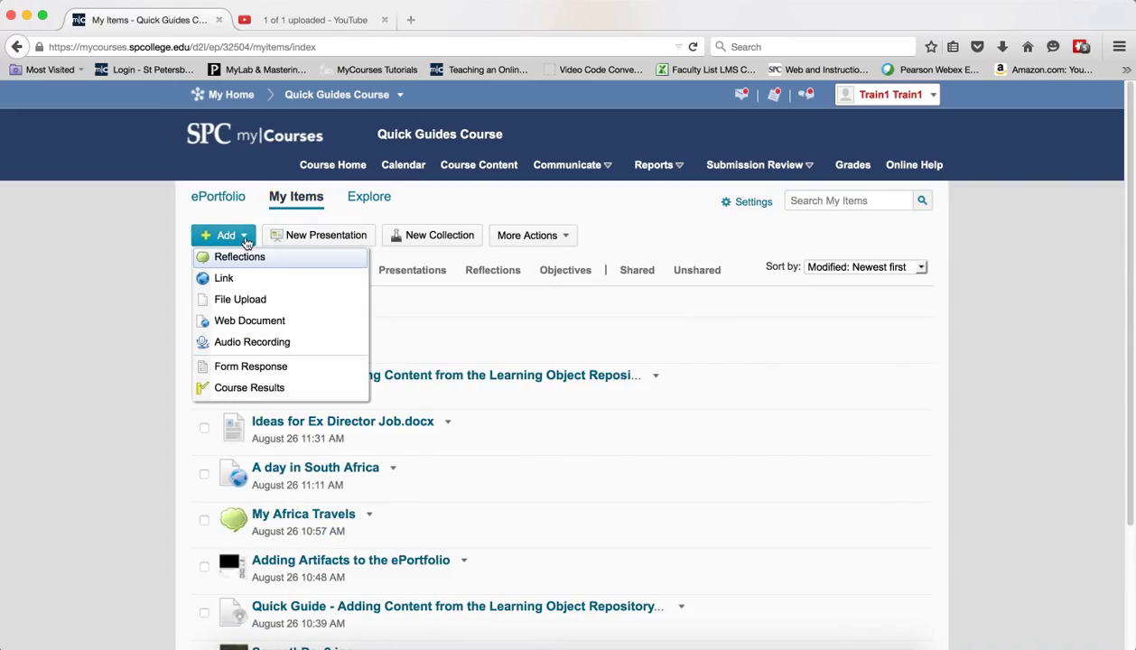
mouse_move(250, 321)
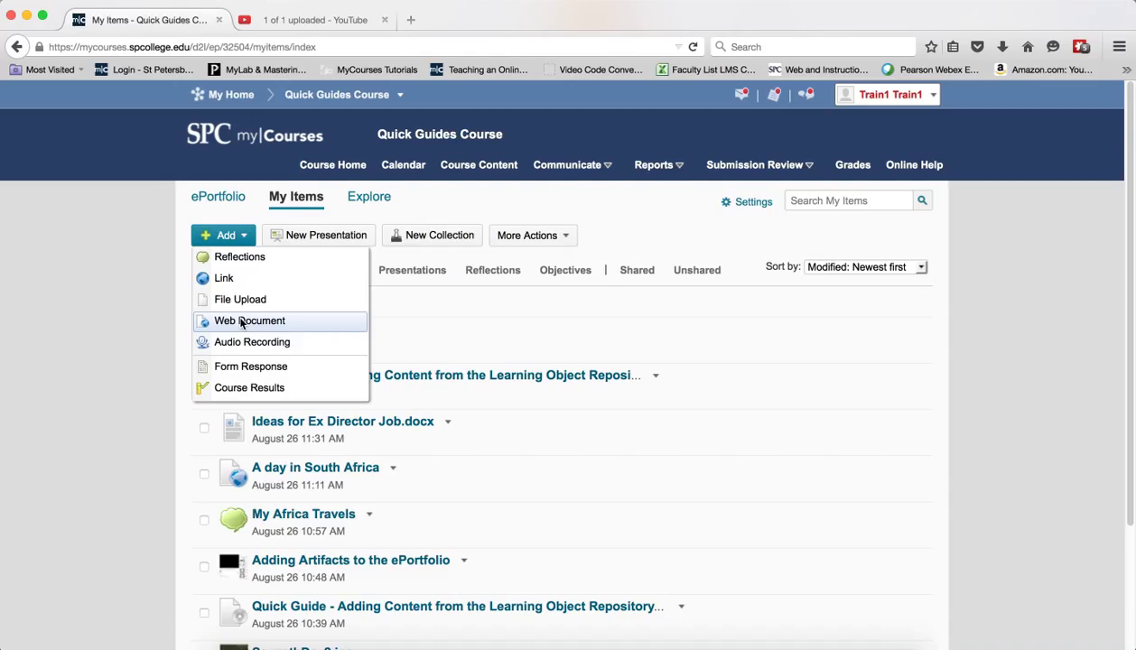
click(249, 321)
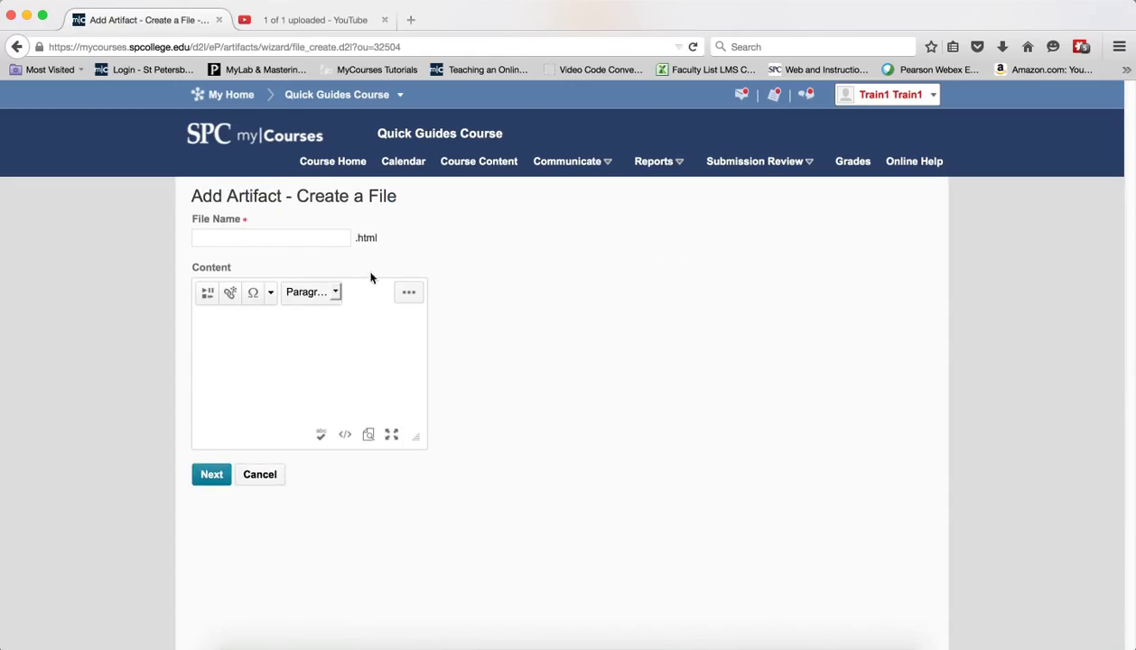
Name the web file 'A day in South Africa'
click(270, 238)
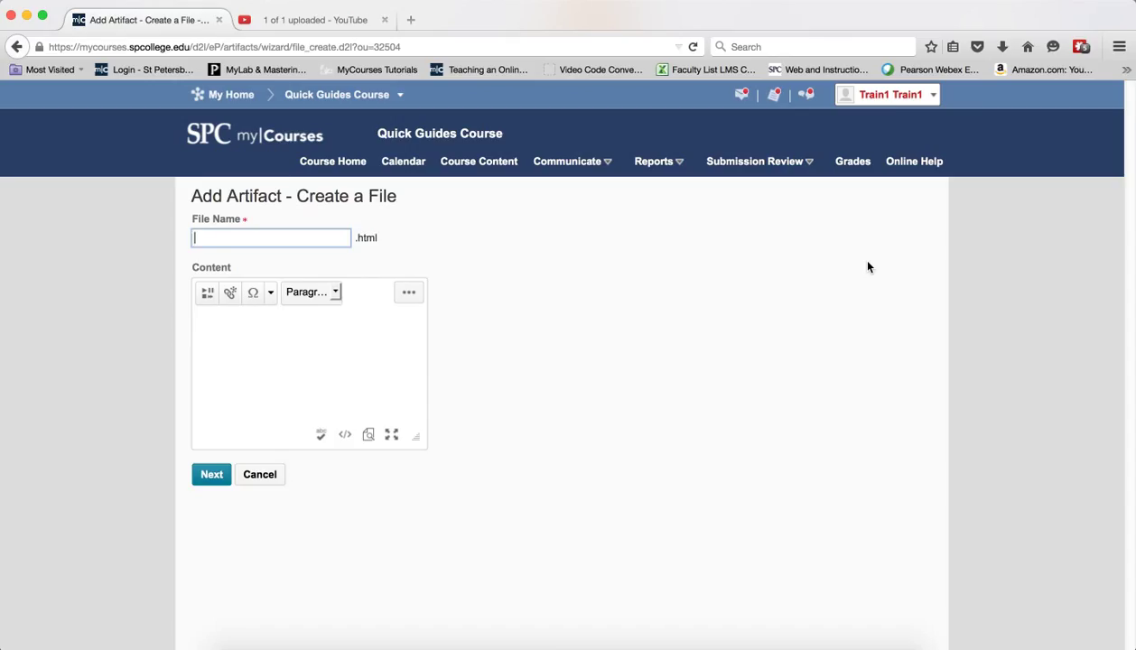
text(A)
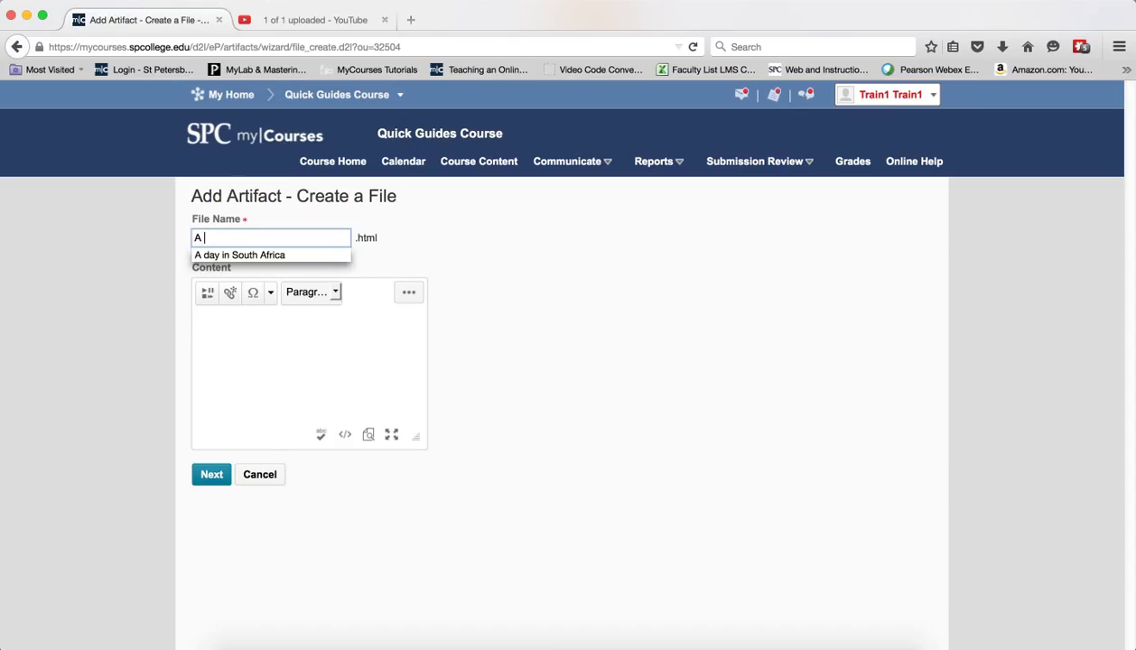
click(271, 255)
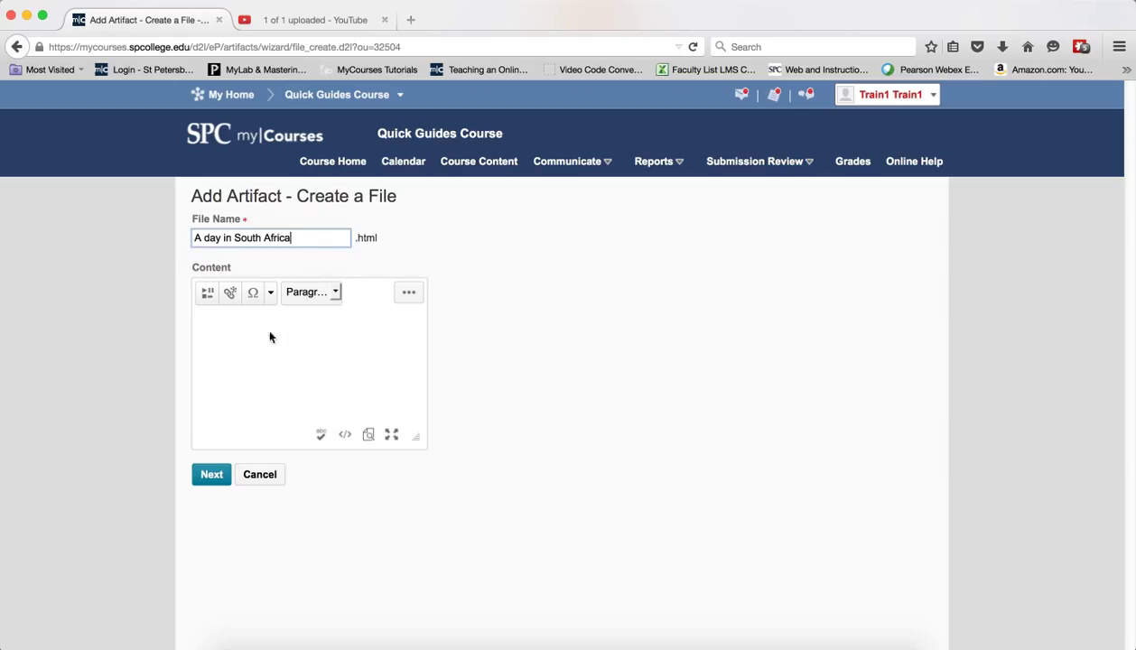
mouse_move(546, 397)
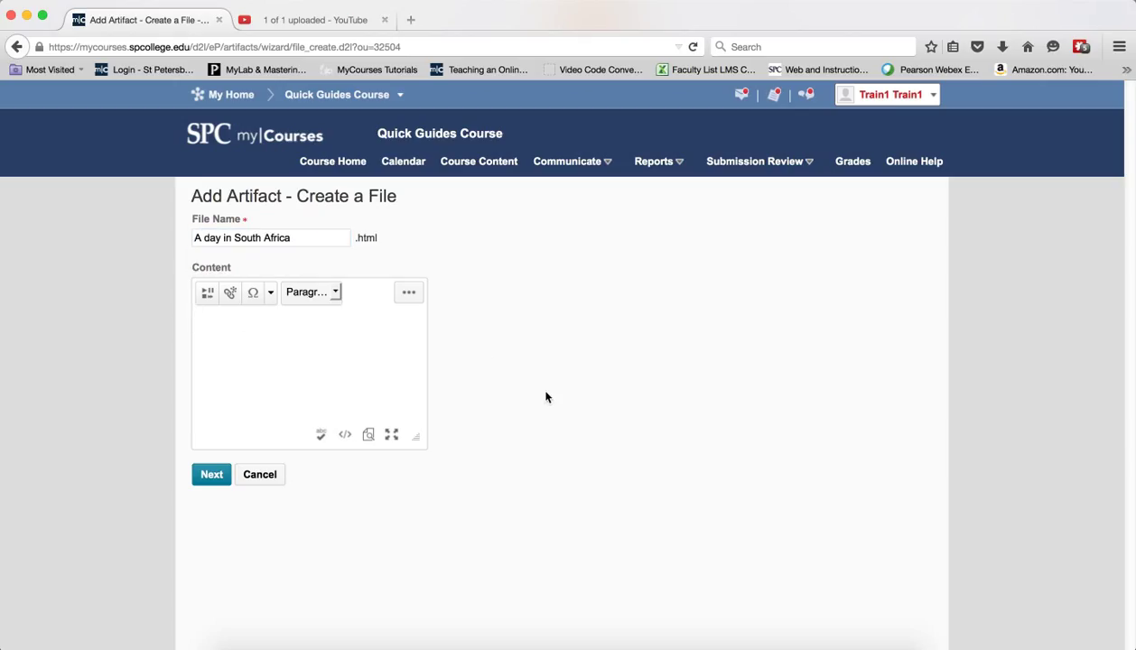
Write 'I had a great day in South Africa.' as the document content
text(I had a gre)
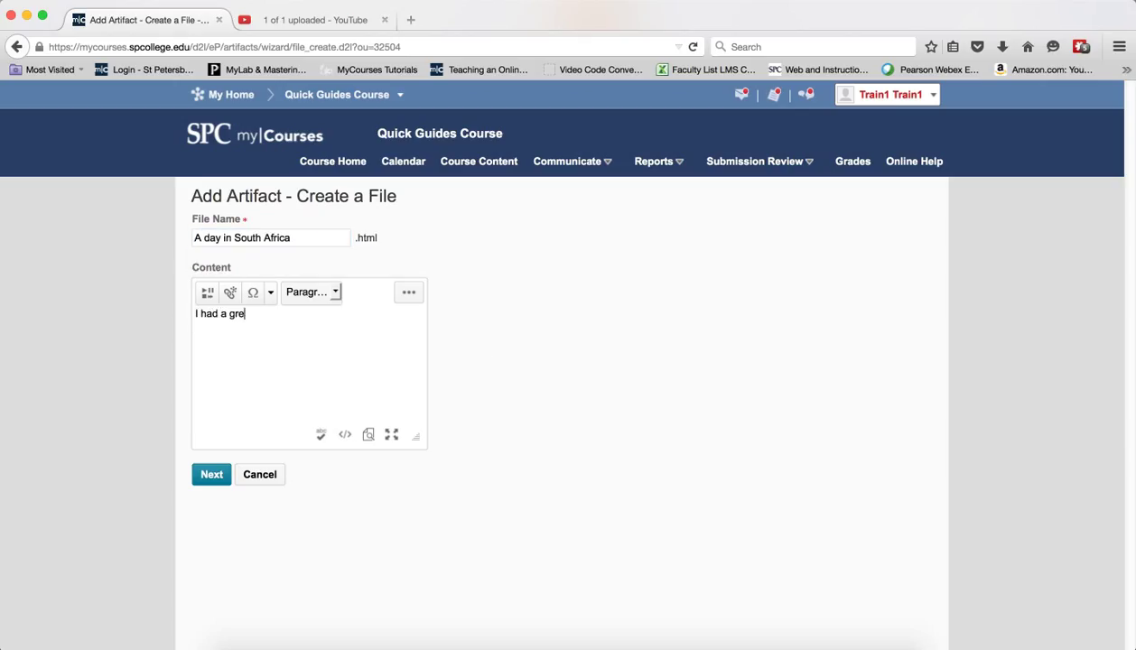
text(at day in So)
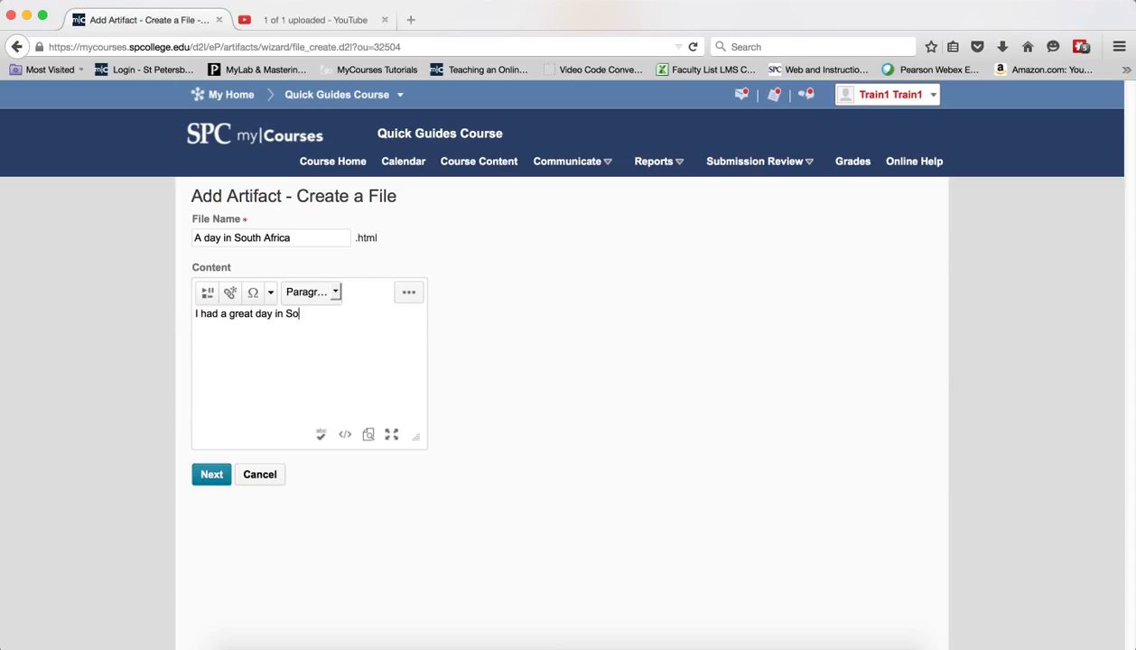
text(uth Africa)
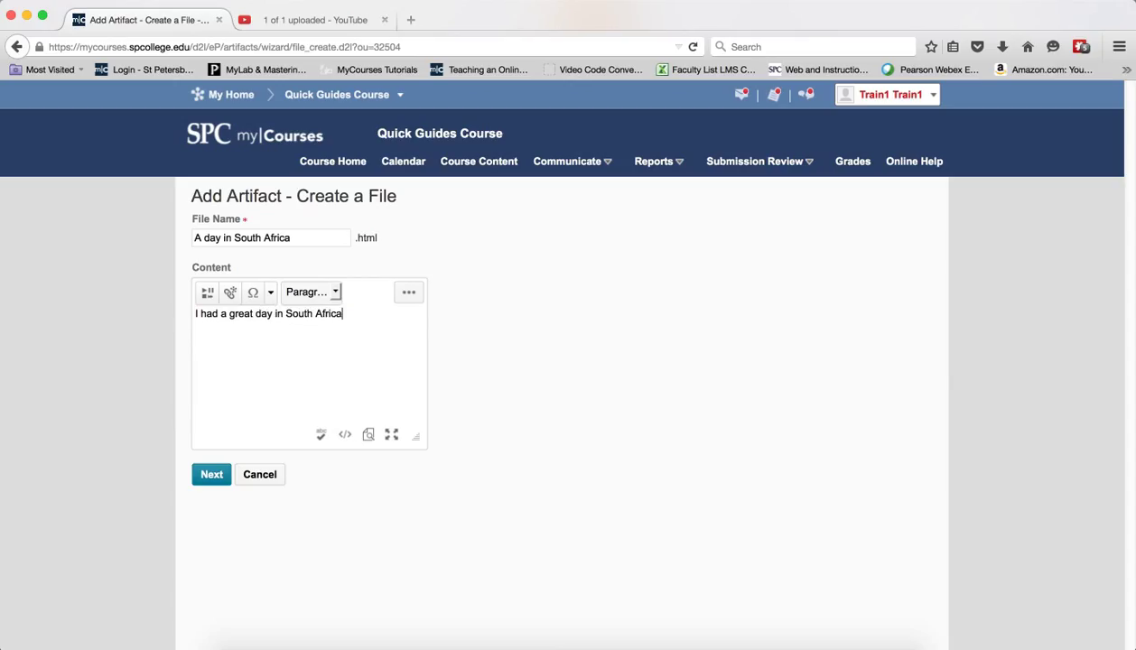
text(.)
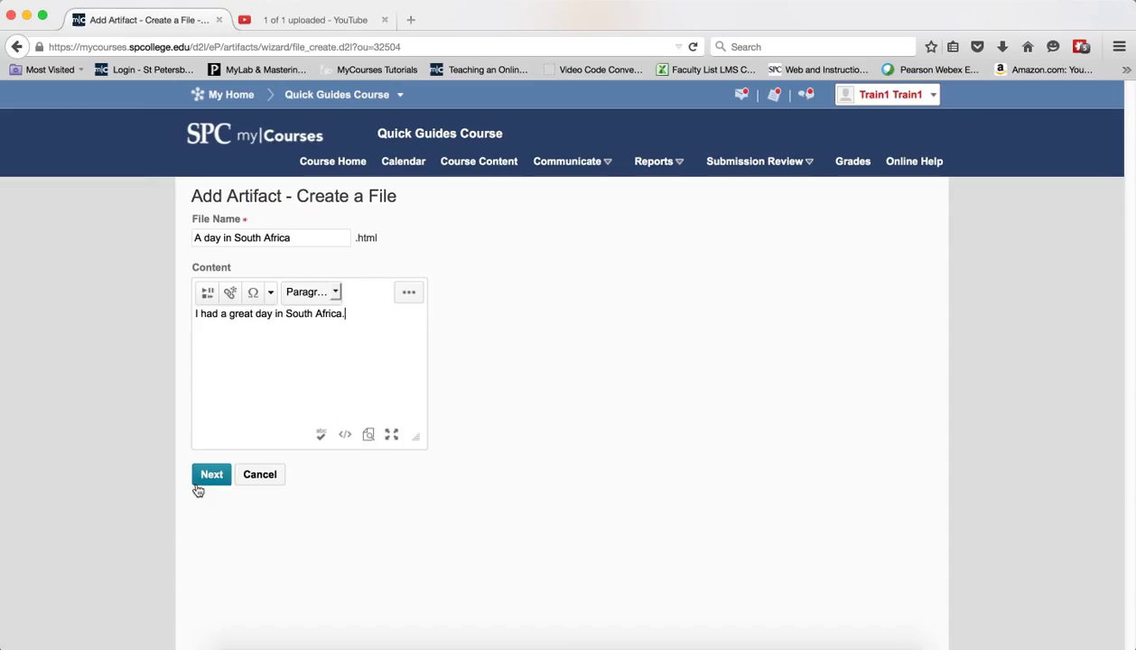
Continue past the file form and save 'A day in South Africa' as an artifact
click(210, 474)
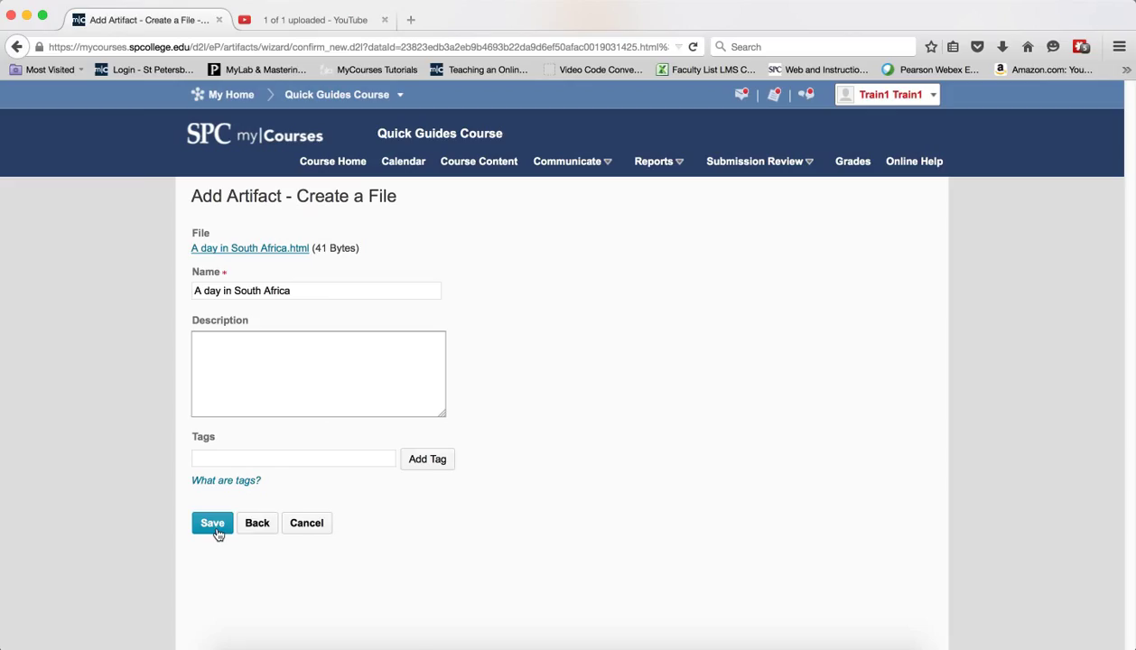
click(212, 523)
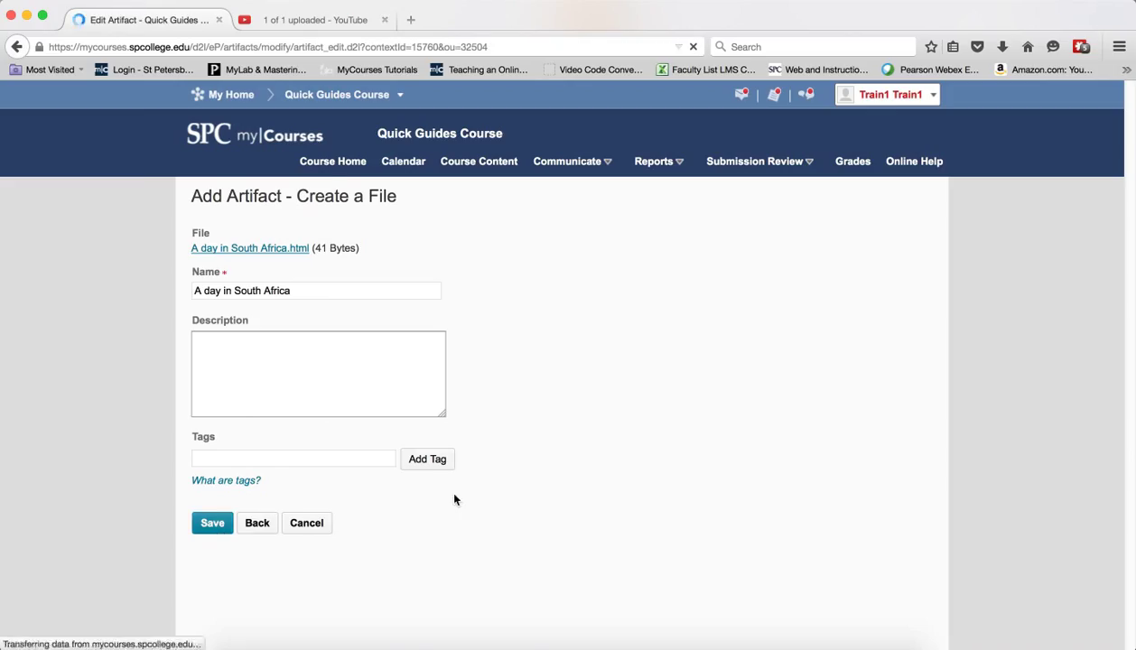
click(212, 524)
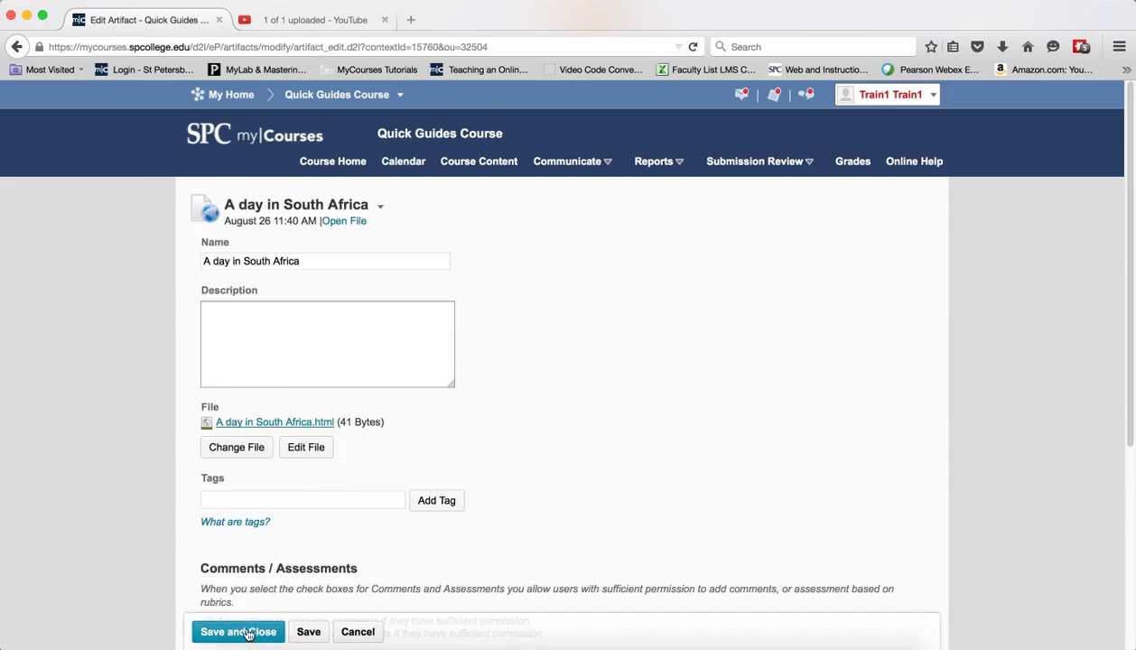
Save and close the artifact settings, then return to the My Items list
click(238, 632)
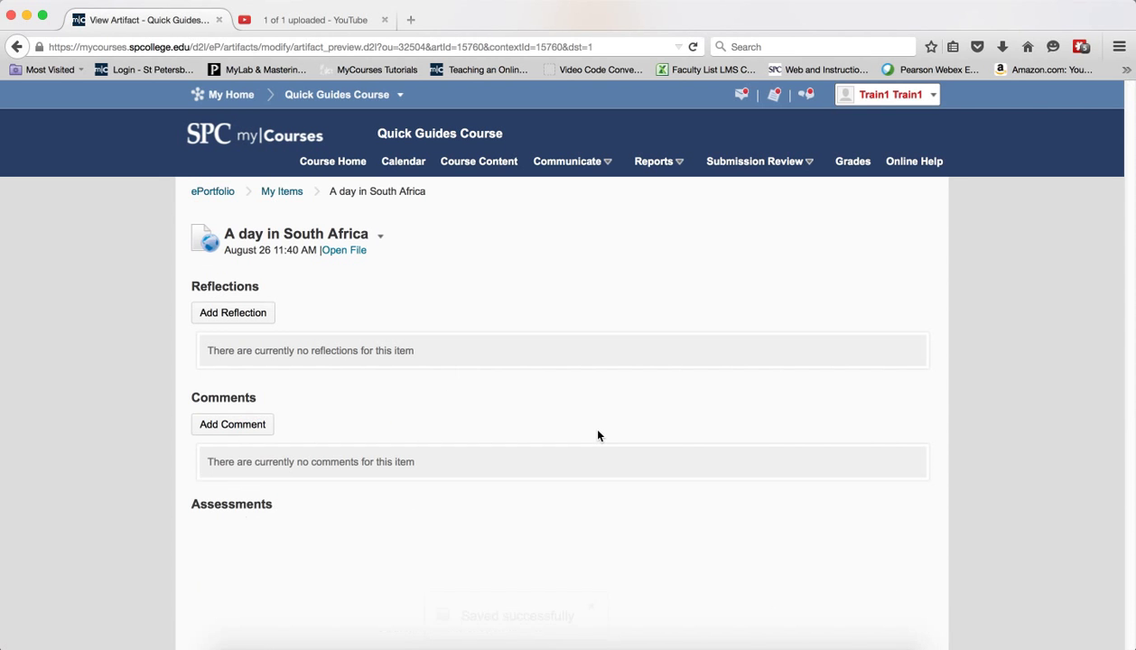
click(281, 190)
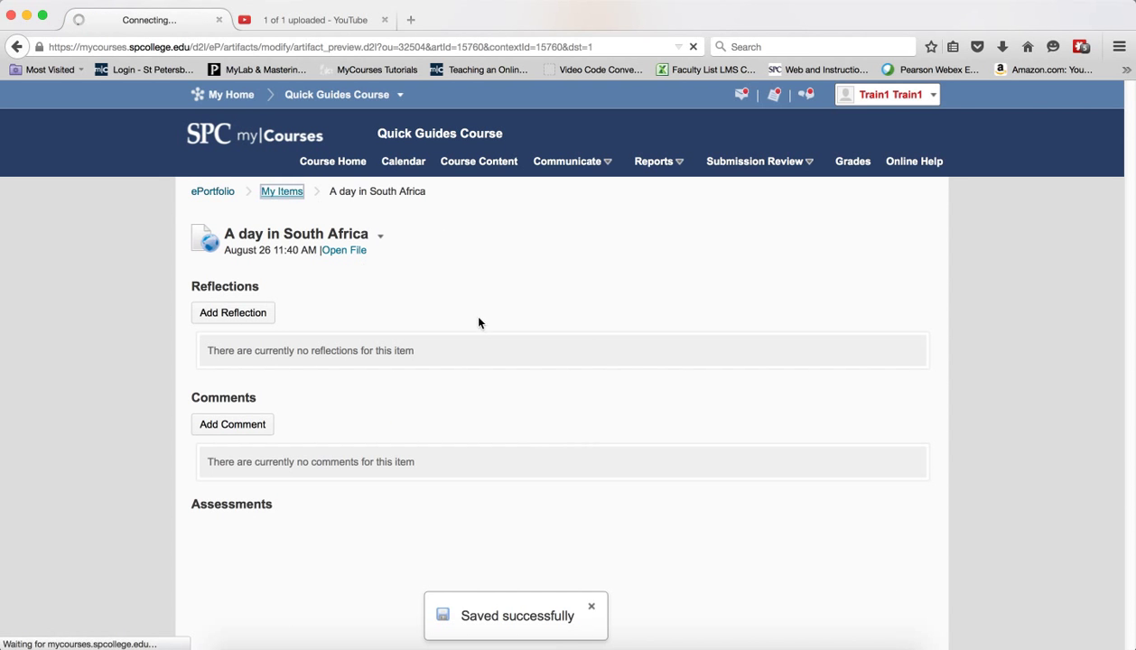
click(281, 191)
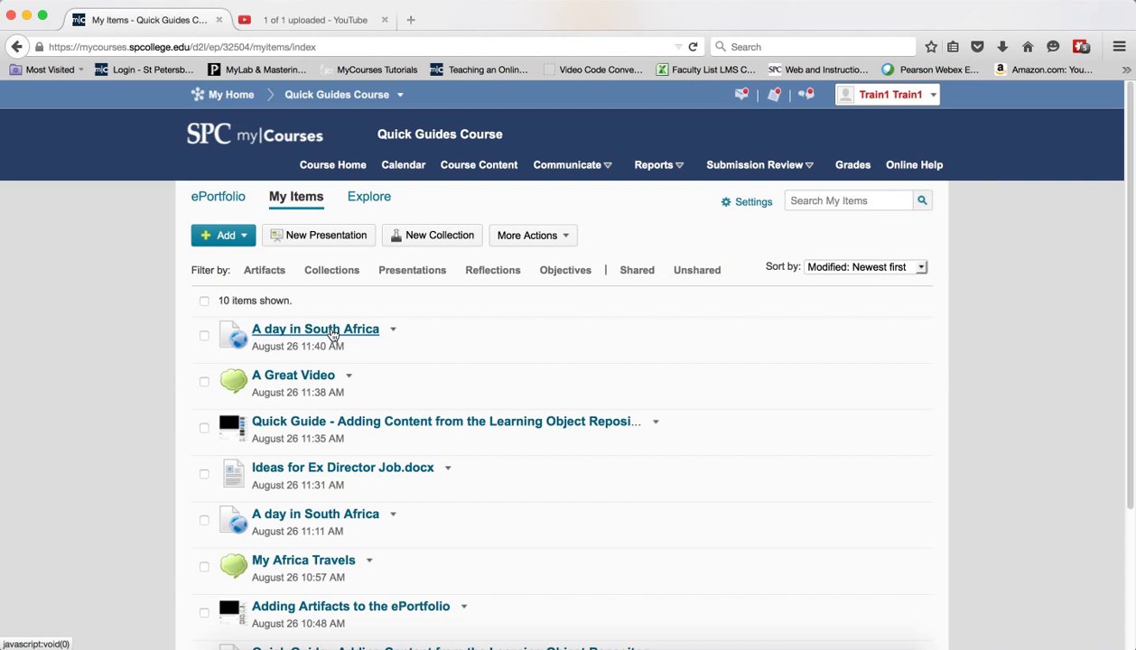